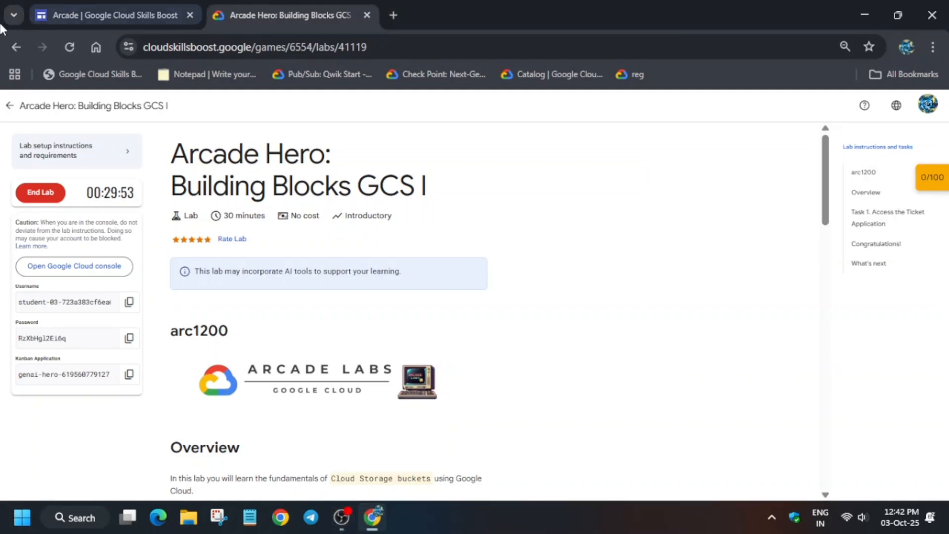
Open the lab's Kanban Application URL in an incognito window to load the Arcade Hero board
right_click(73, 266)
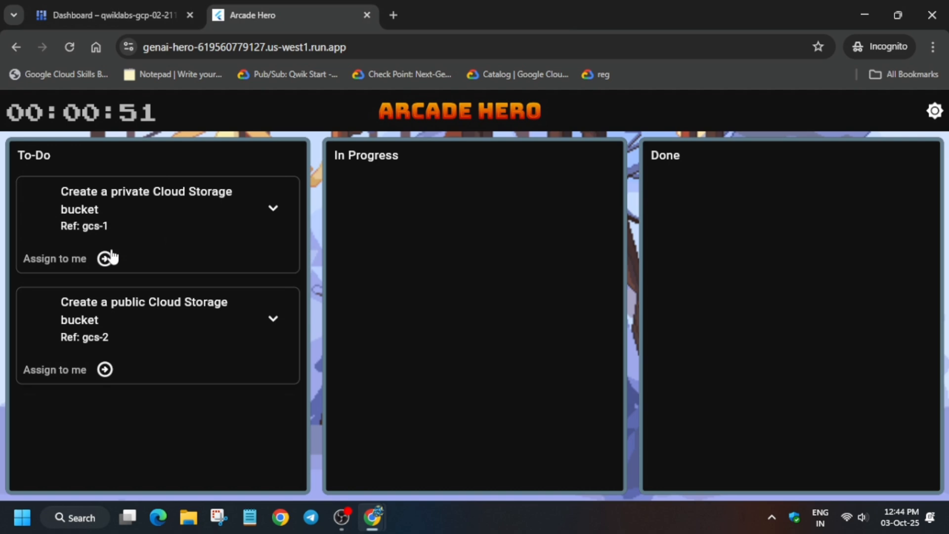
Assign the private bucket ticket to myself and open Cloud Storage in the console
left_click(104, 258)
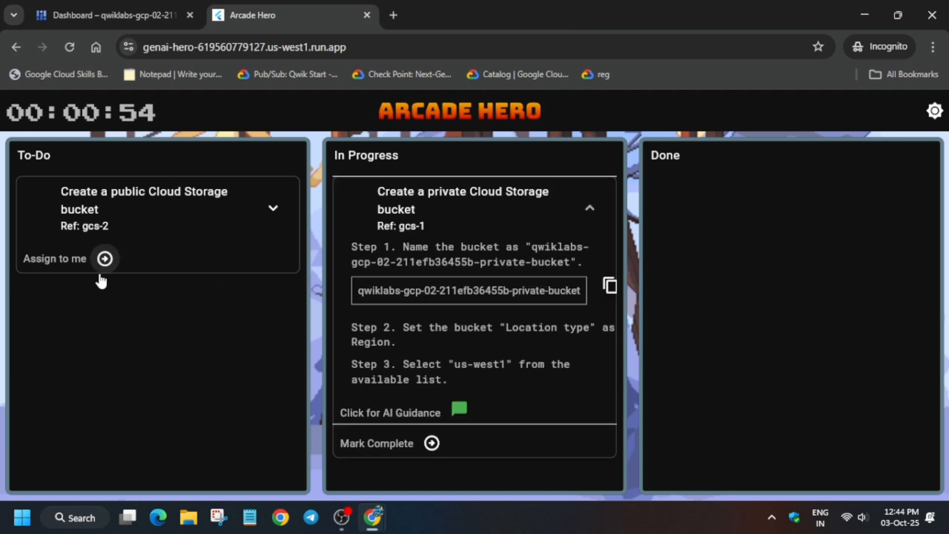
left_click(108, 15)
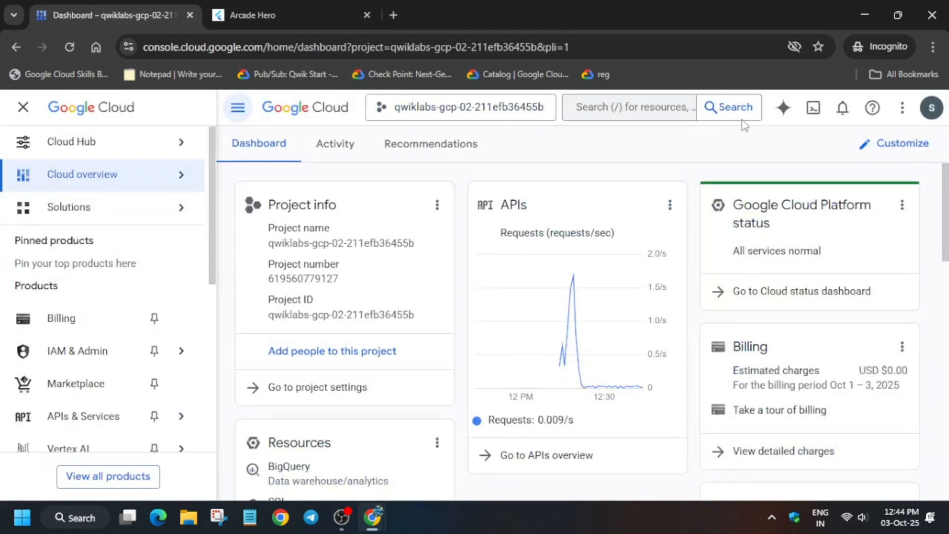
left_click(629, 108)
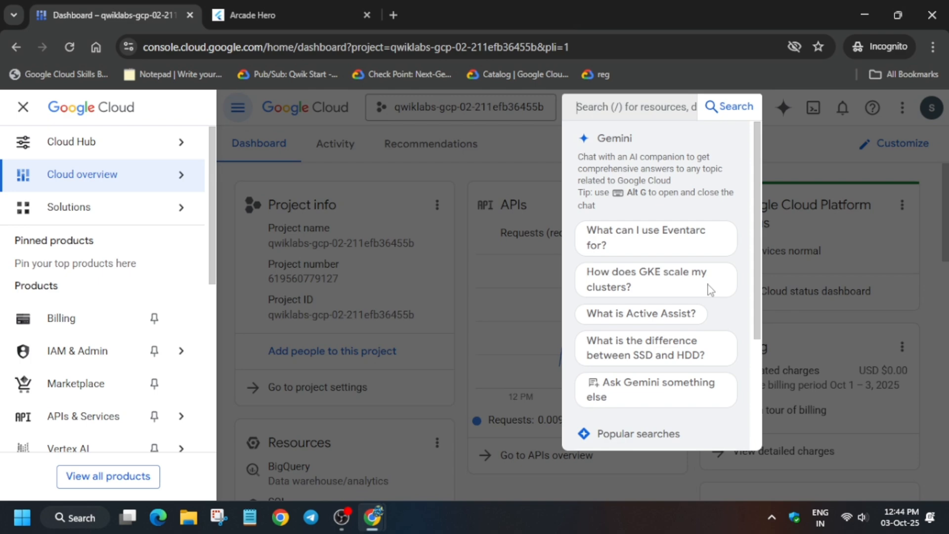
scroll("down", 3)
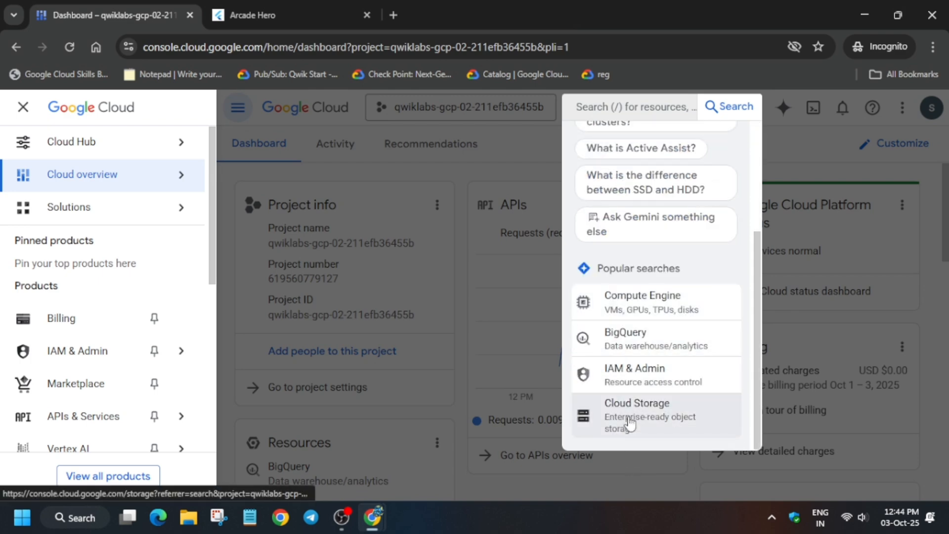
left_click(637, 415)
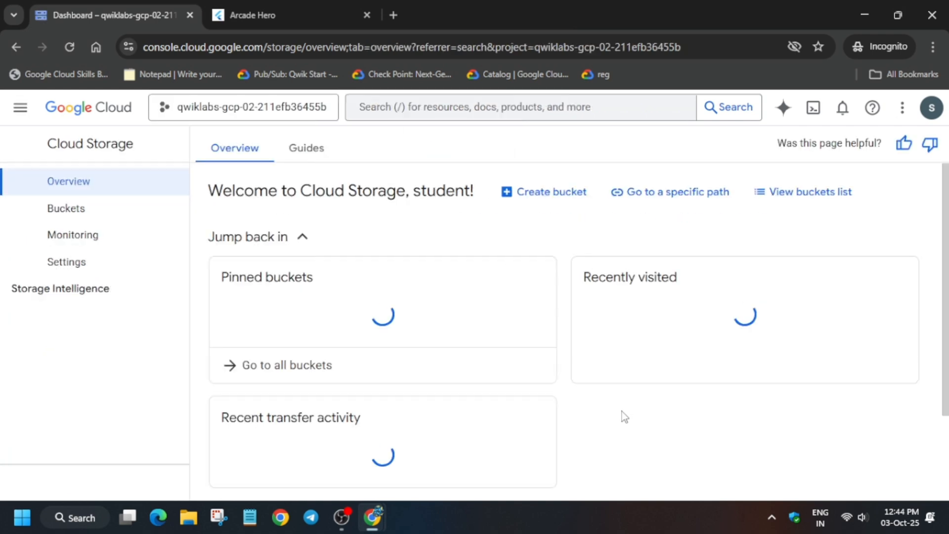
mouse_move(528, 198)
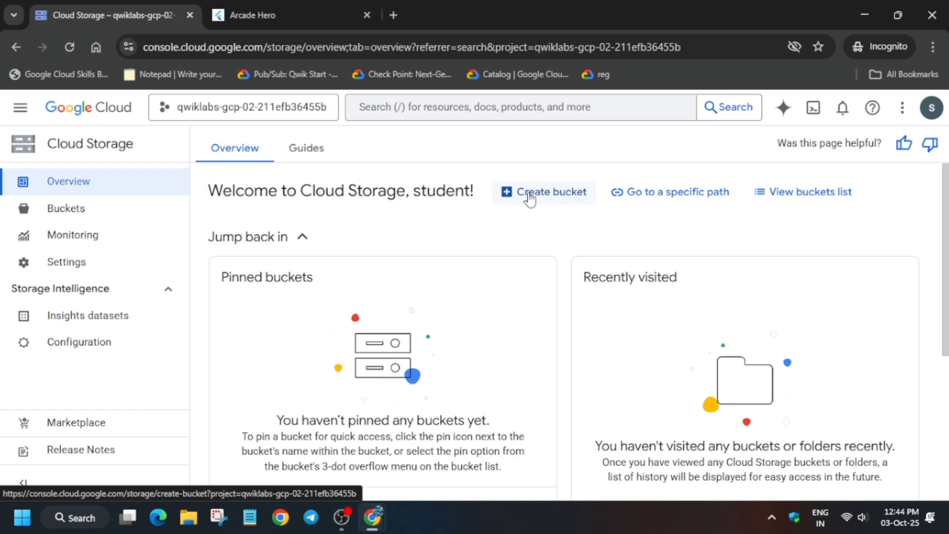
Create bucket qwiklabs-gcp-02-211efb36455b-private-bucket with Region location us-west1 (Oregon)
left_click(543, 191)
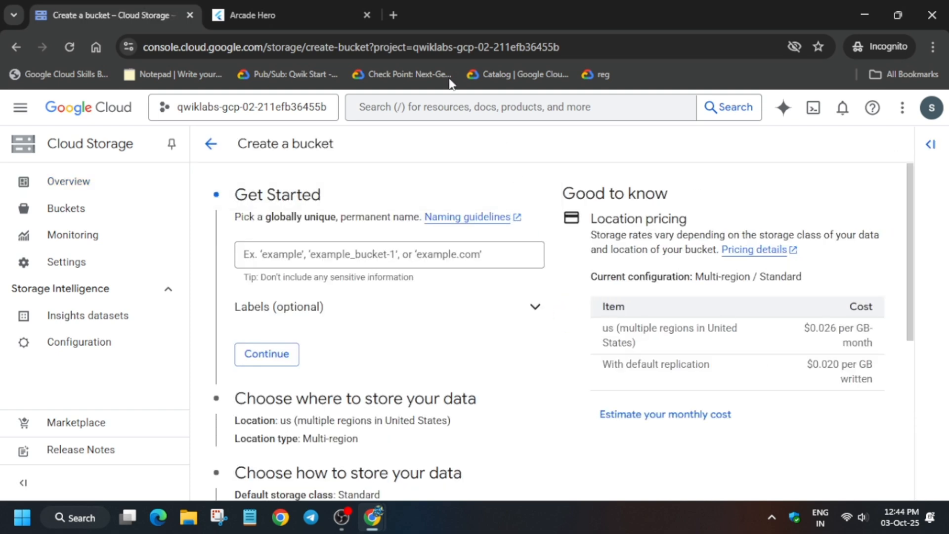
left_click(266, 14)
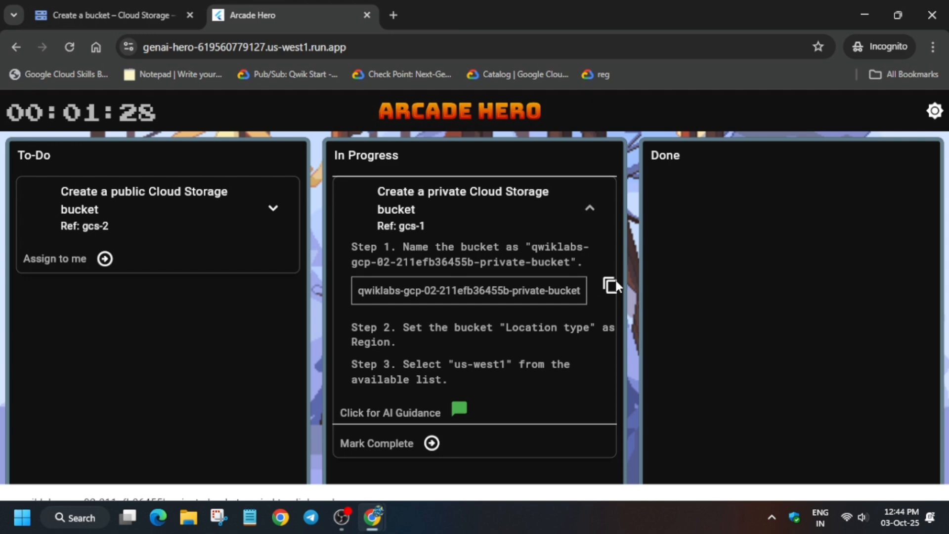
left_click(106, 16)
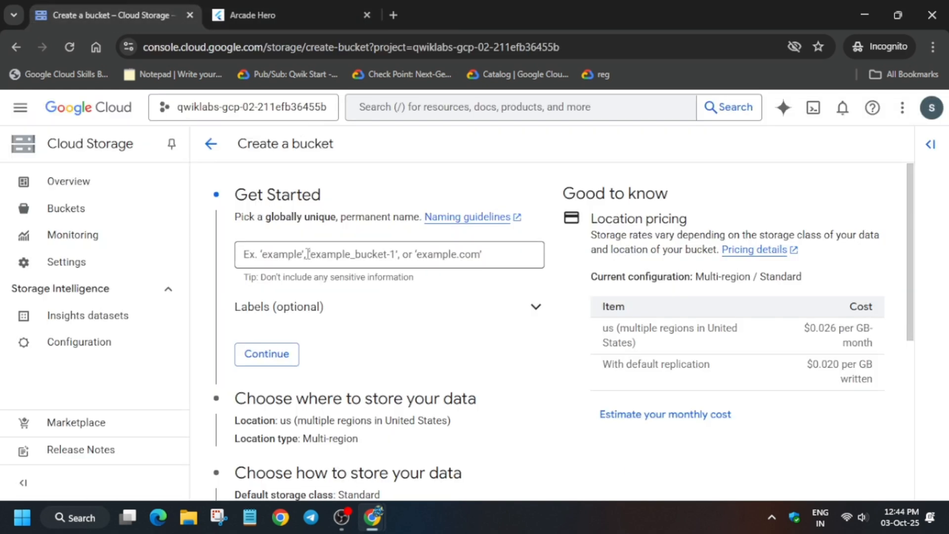
type("qwiklabs-gcp-02-211efb36455b-private-bucket")
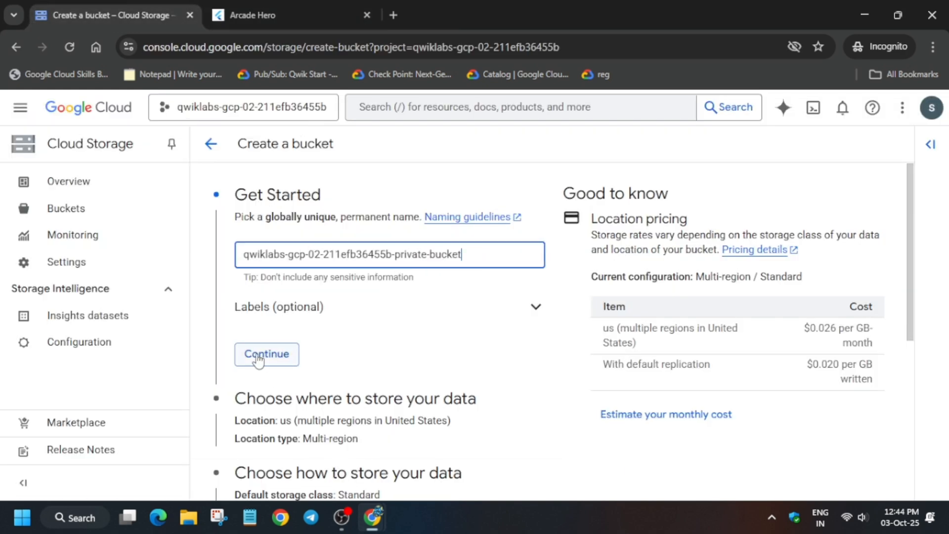
left_click(265, 354)
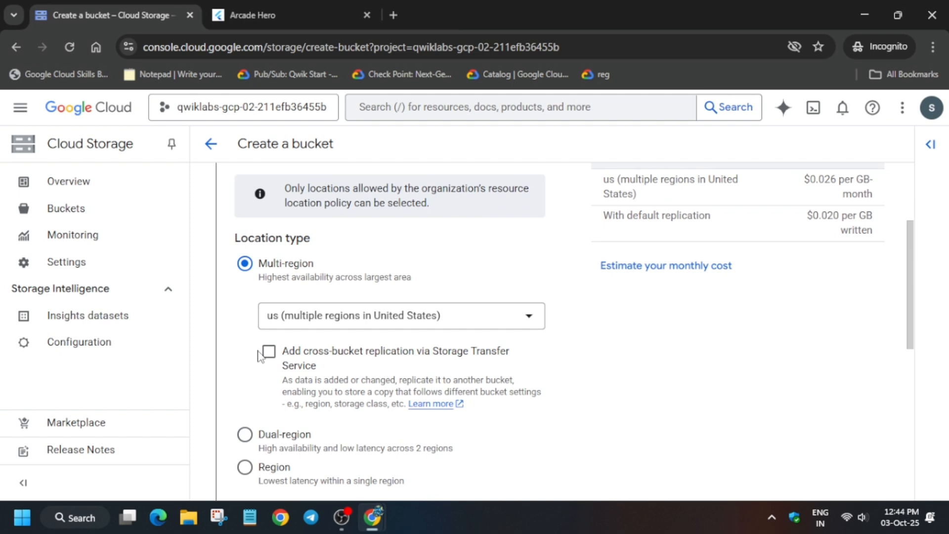
scroll("down", 3)
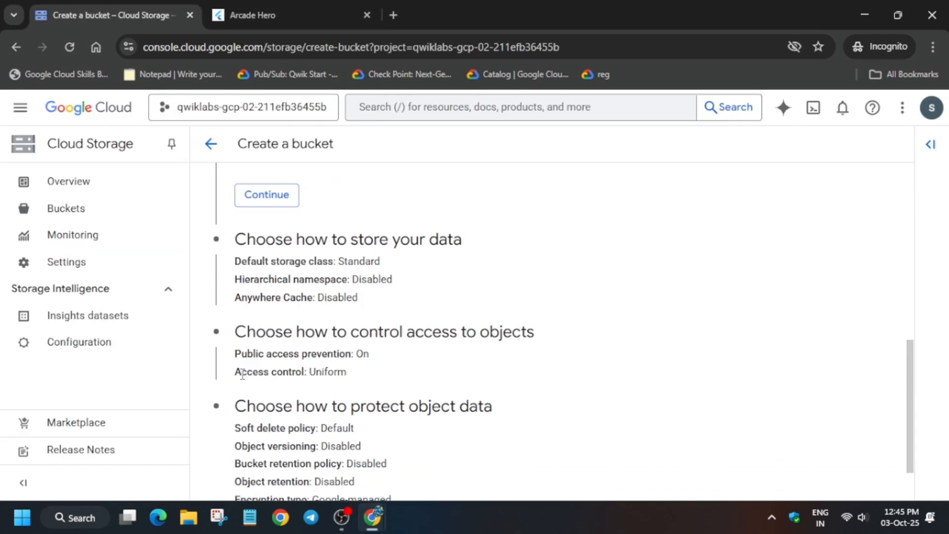
scroll("up", 3)
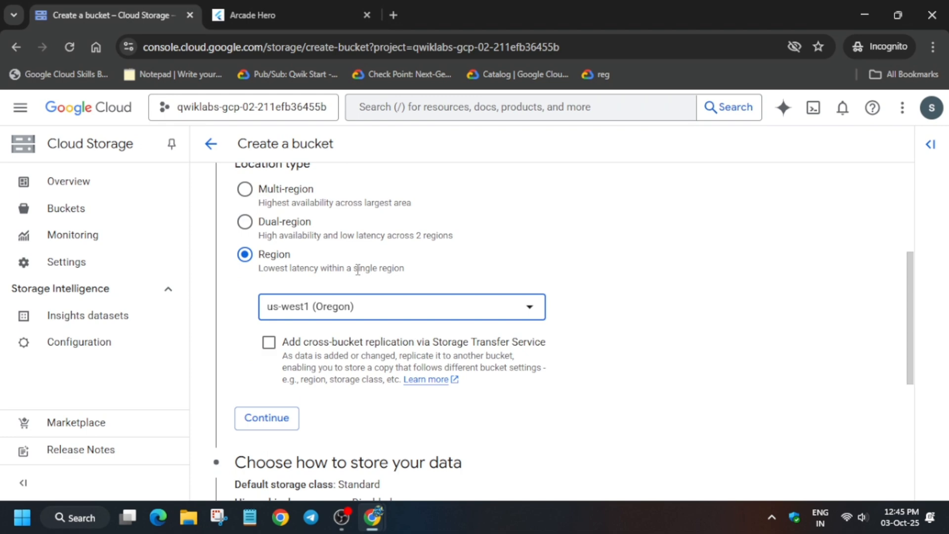
mouse_move(155, 5)
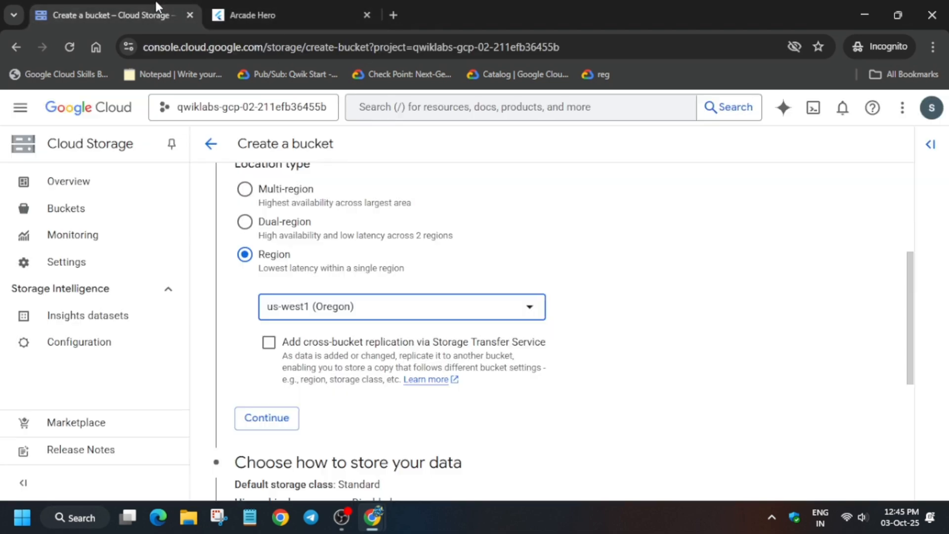
left_click(266, 417)
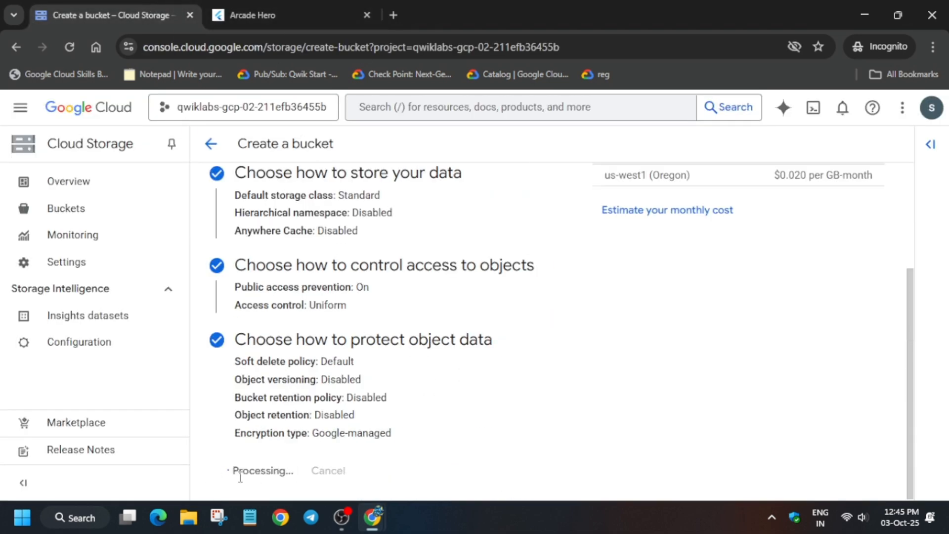
mouse_move(723, 353)
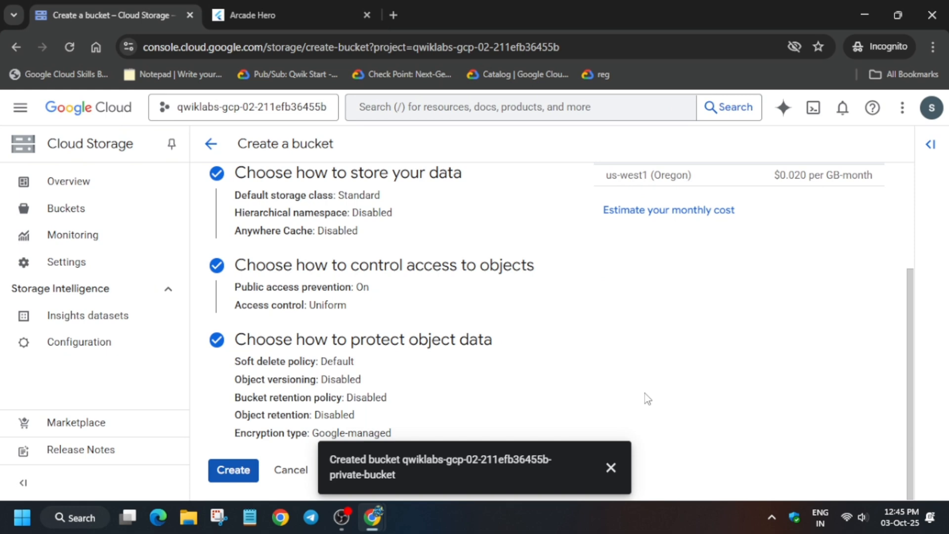
Return to the Buckets list showing the new private bucket and start another bucket
left_click(233, 470)
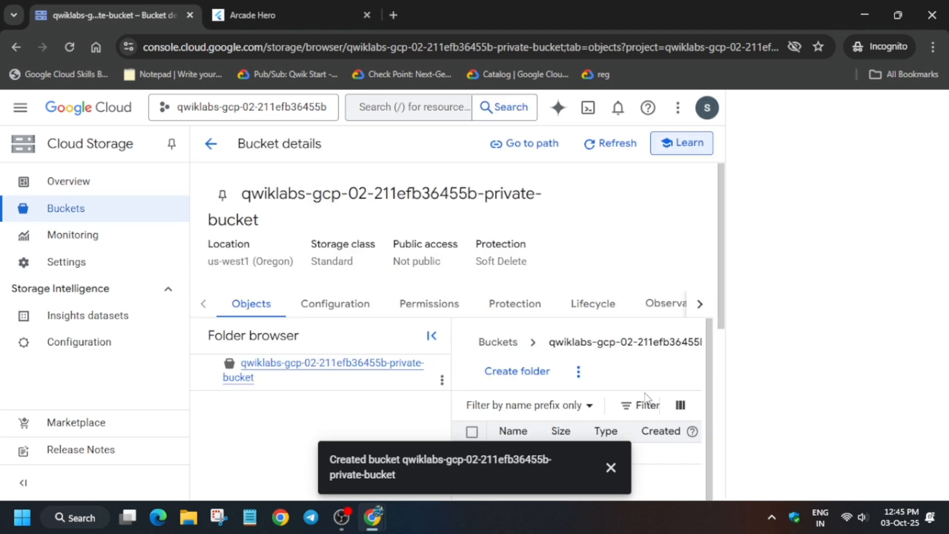
left_click(681, 144)
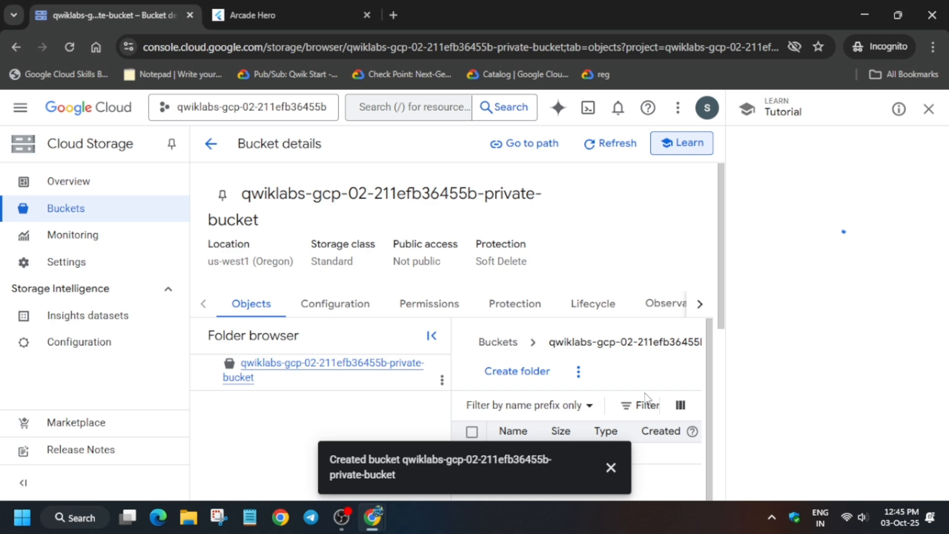
left_click(680, 143)
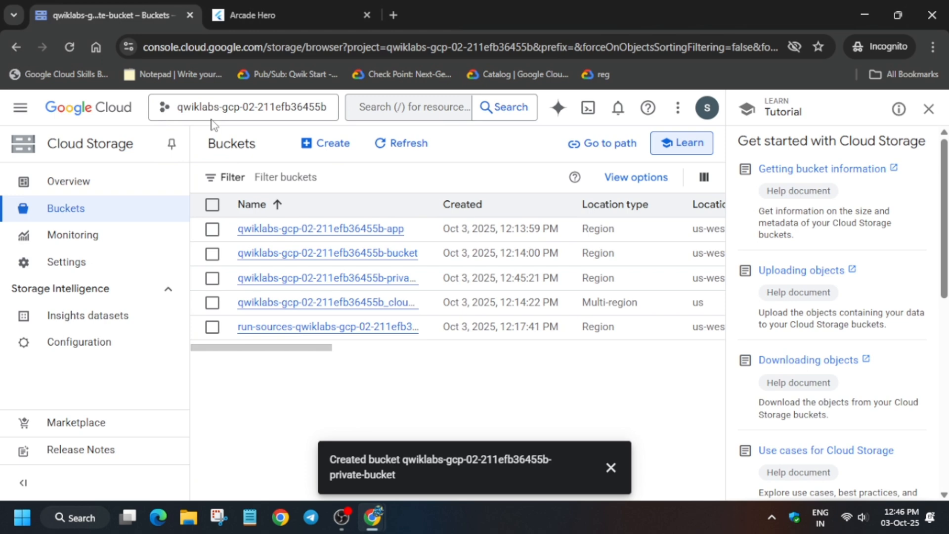
left_click(326, 143)
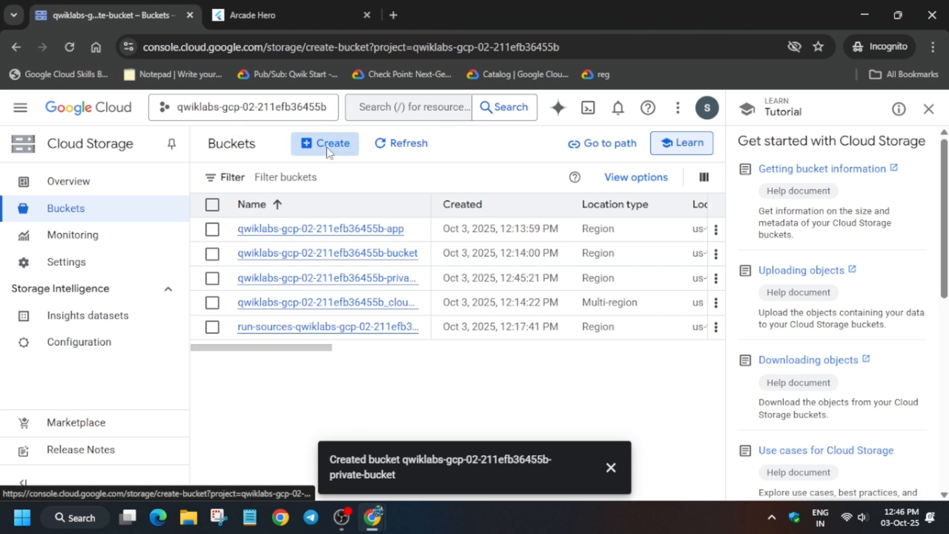
Assign the public bucket ticket to myself and copy its bucket name
left_click(272, 15)
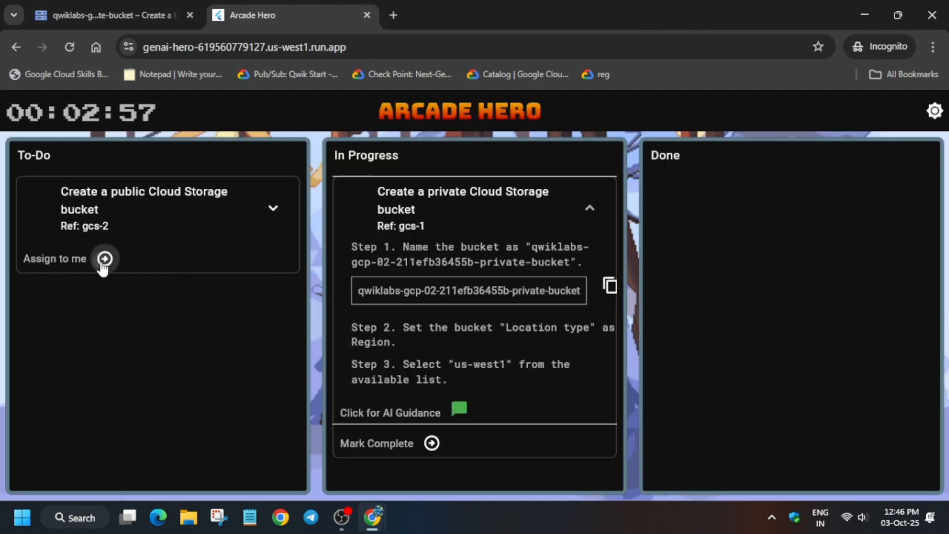
left_click(105, 259)
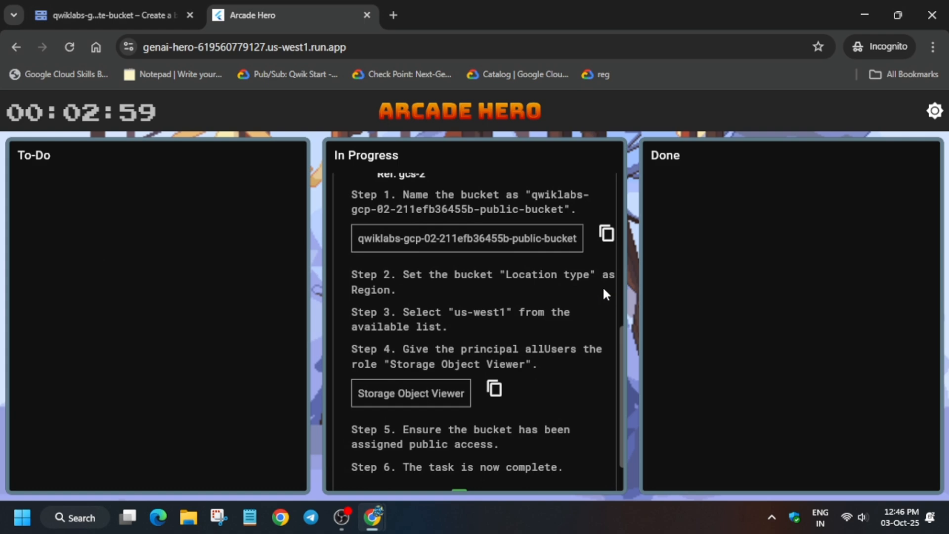
left_click(605, 232)
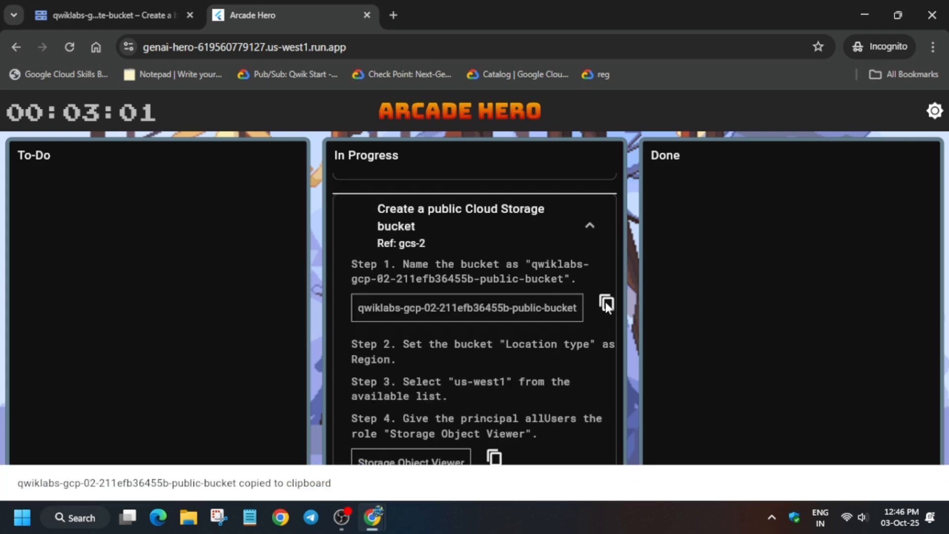
left_click(112, 15)
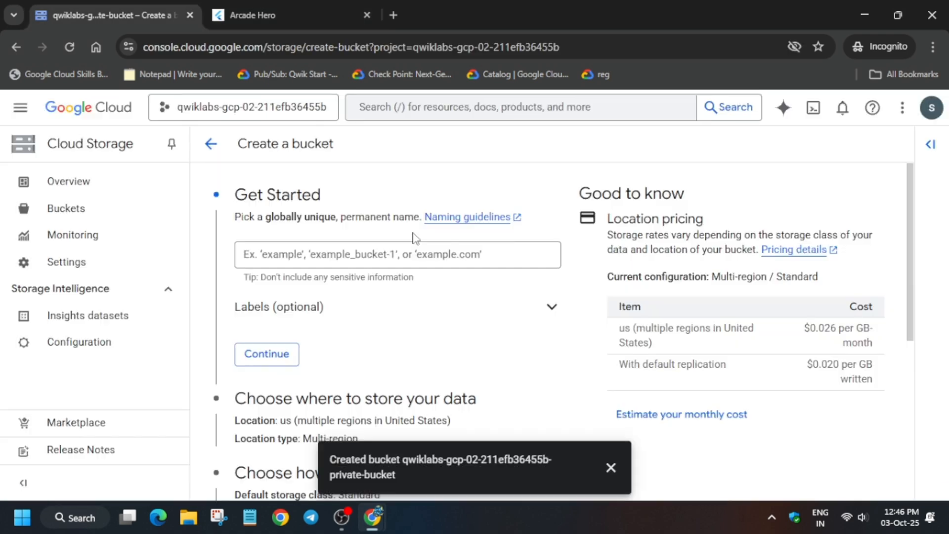
Name the bucket qwiklabs-gcp-02-211efb36455b-public-bucket with Region location type and Standard class
type("qwiklabs-gcp-02-211efb36455b-public-bucket")
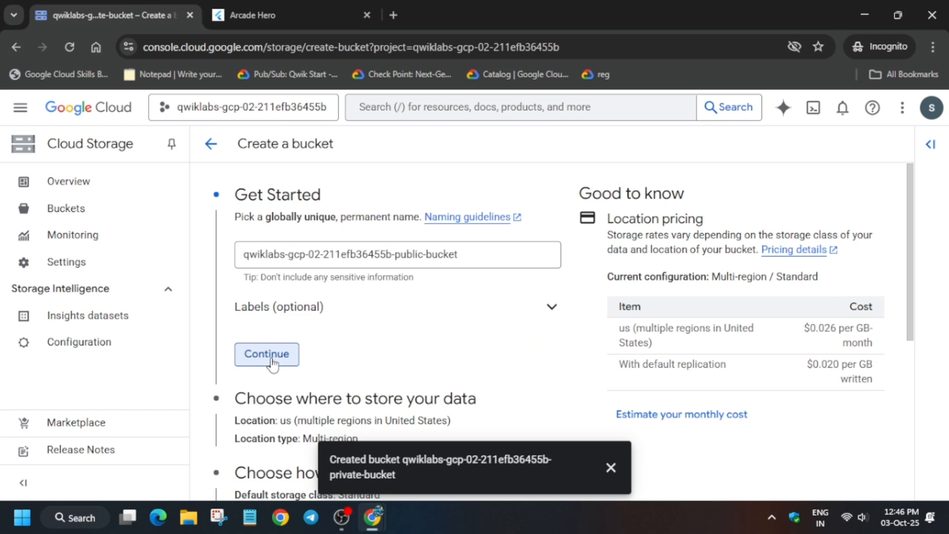
left_click(266, 353)
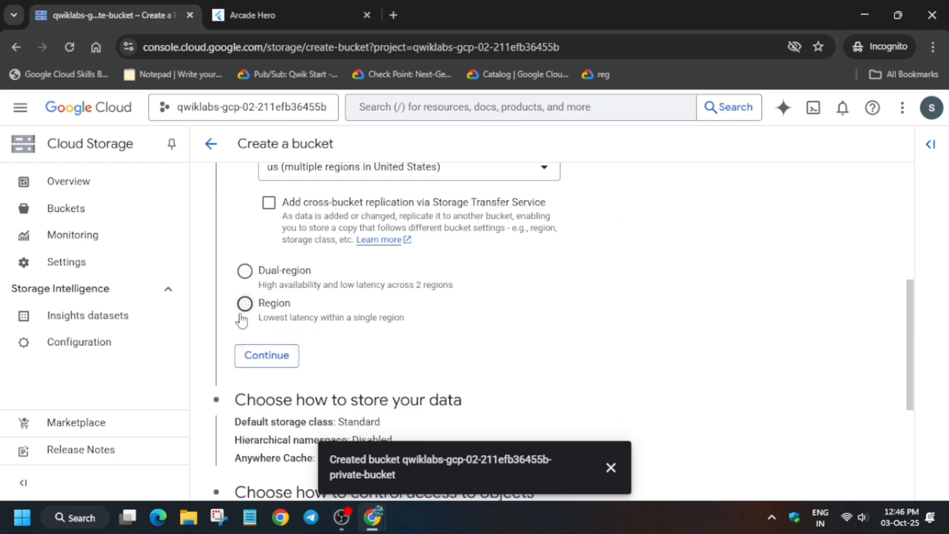
left_click(245, 303)
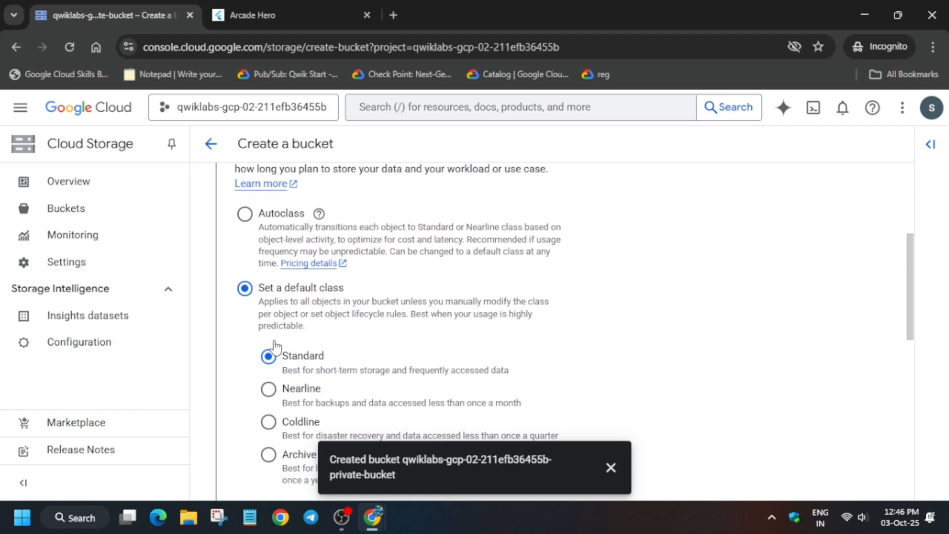
left_click(290, 15)
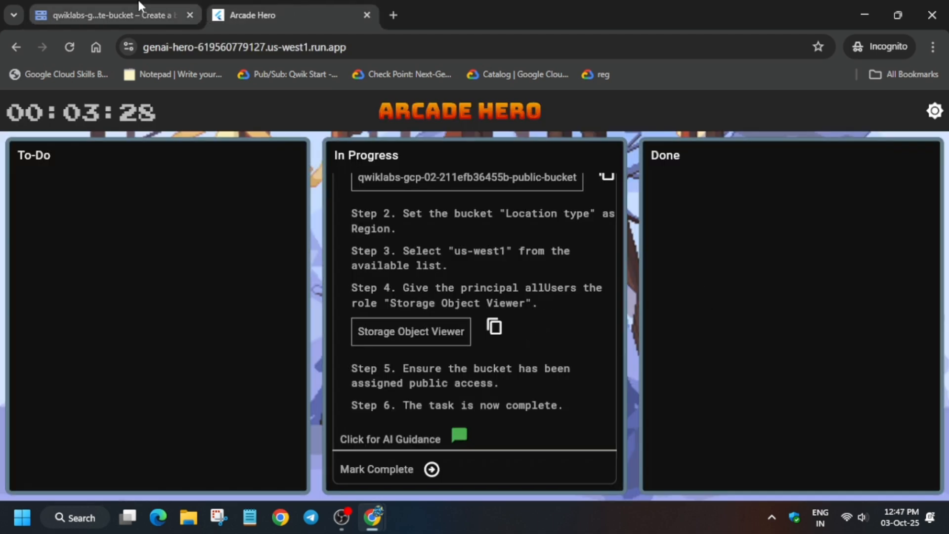
Create the public bucket with 'Enforce public access prevention' unchecked and confirmed
left_click(109, 15)
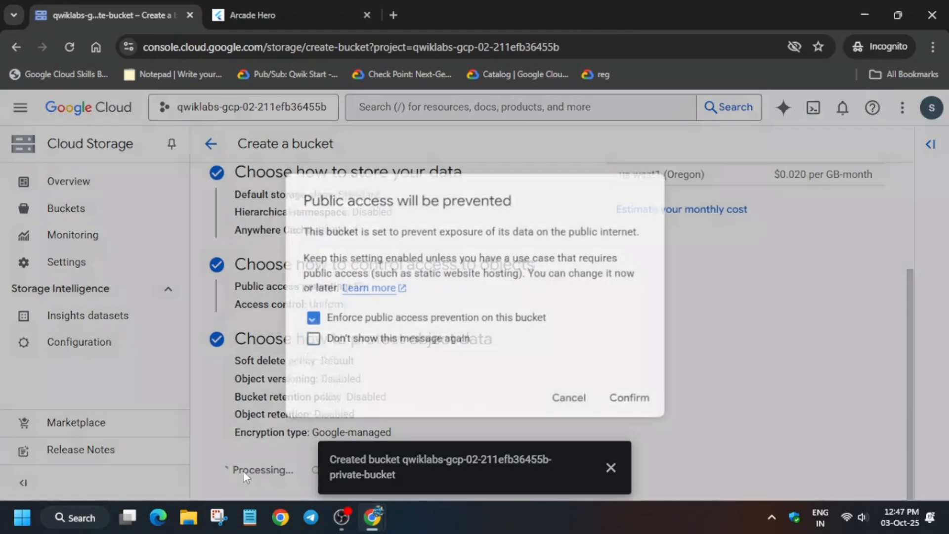
left_click(313, 318)
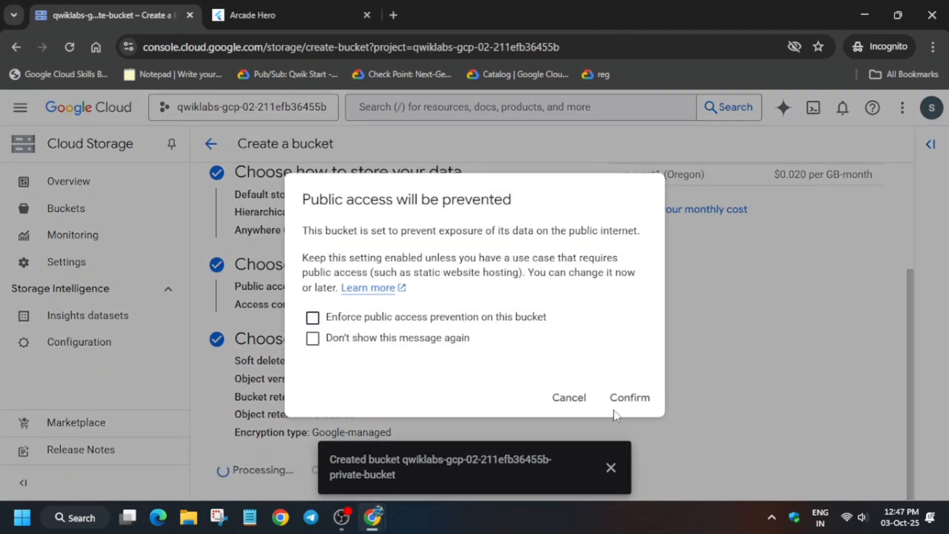
left_click(629, 397)
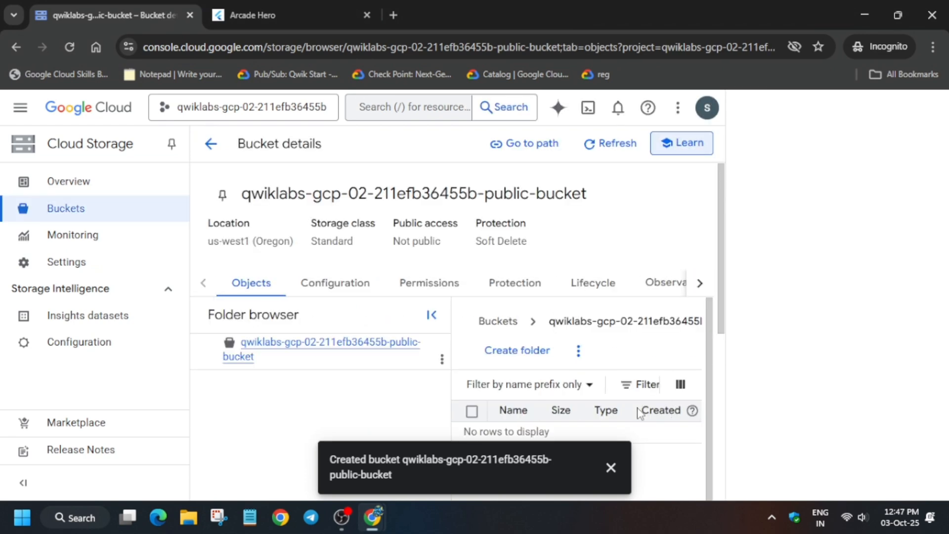
Show the public bucket's Permissions tab and principals list, closing the tutorial panel
left_click(680, 143)
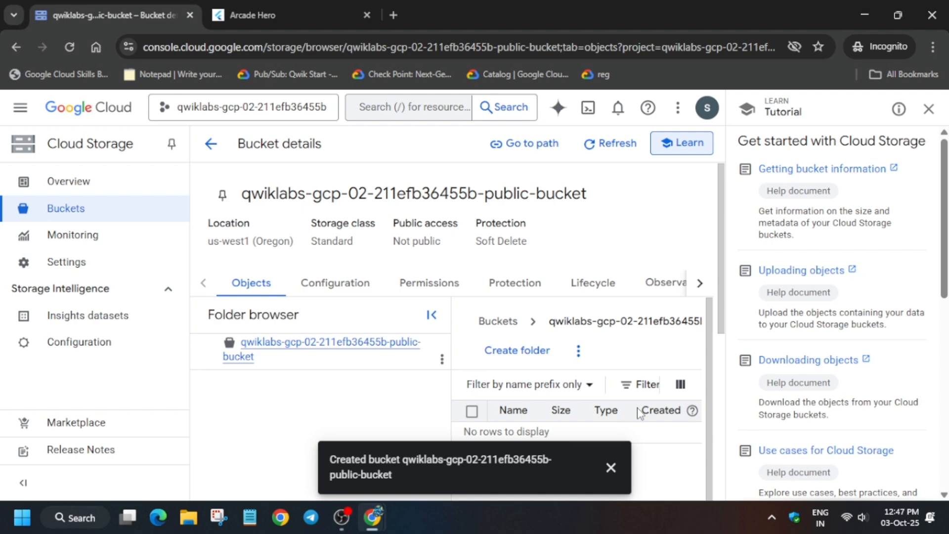
mouse_move(397, 289)
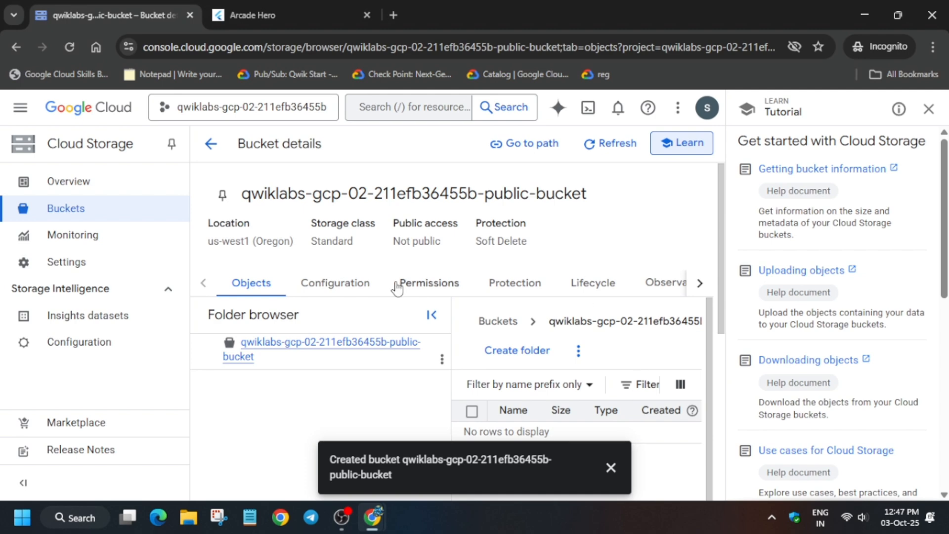
left_click(428, 283)
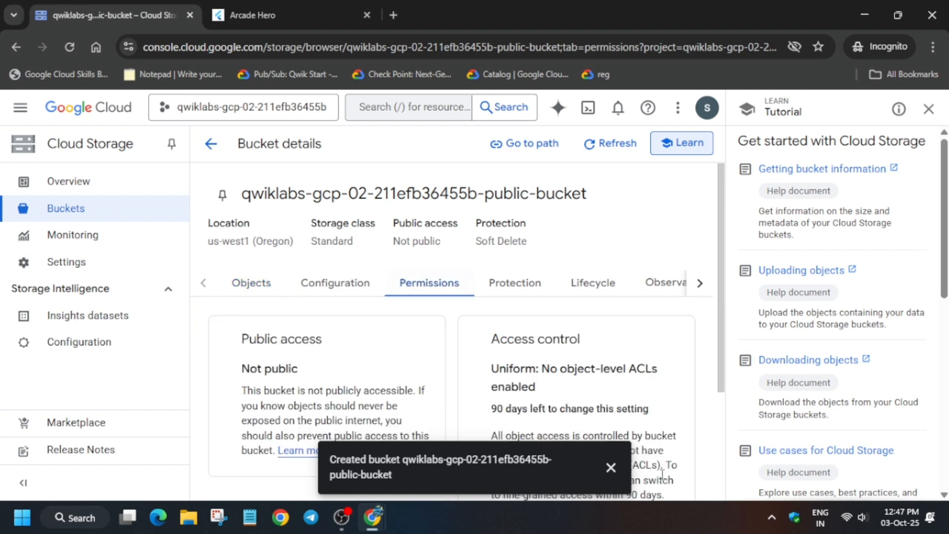
scroll("down", 3)
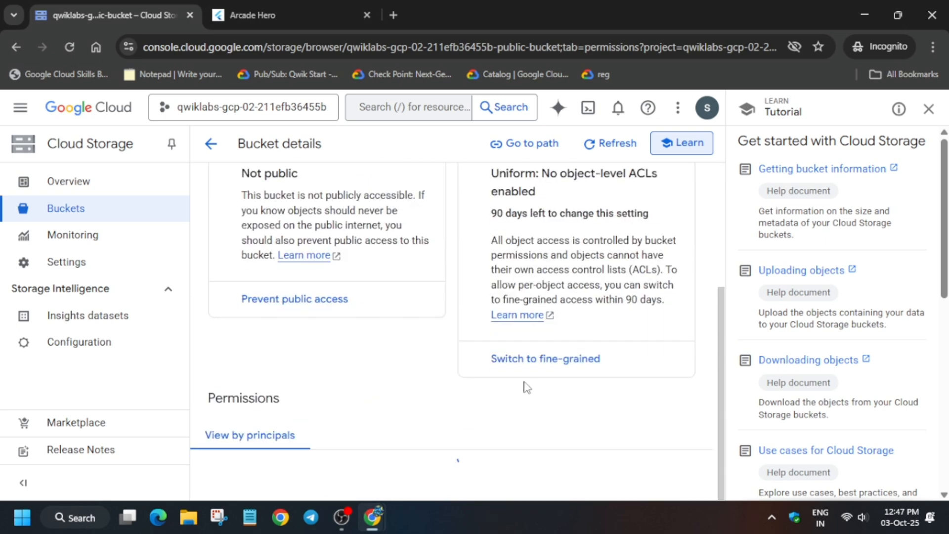
left_click(930, 109)
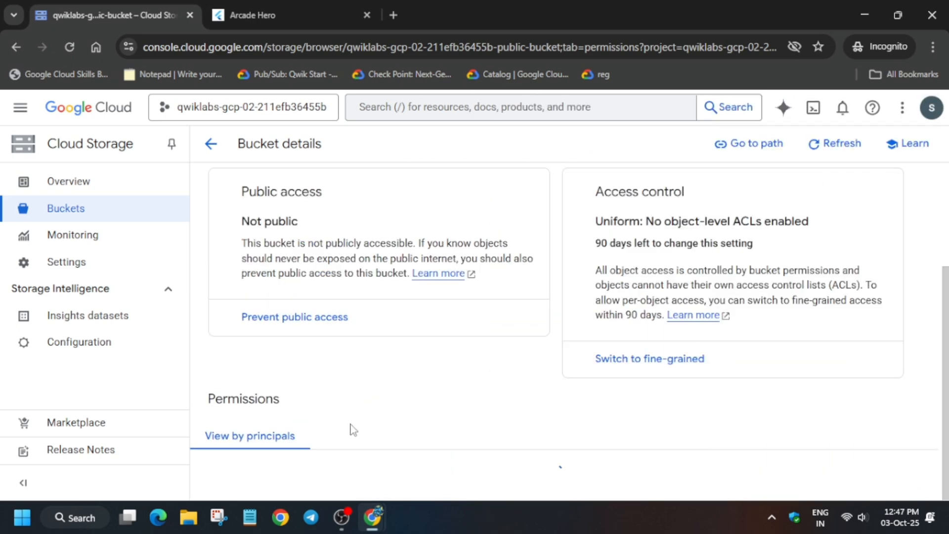
scroll("down", 3)
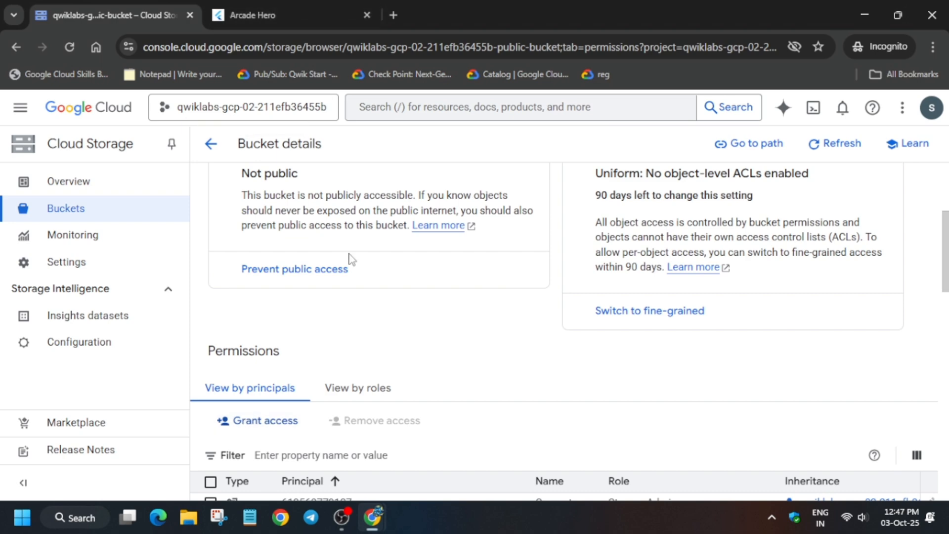
Add principal allUsers with role Storage Object Viewer, save, and confirm Allow Public Access
left_click(256, 420)
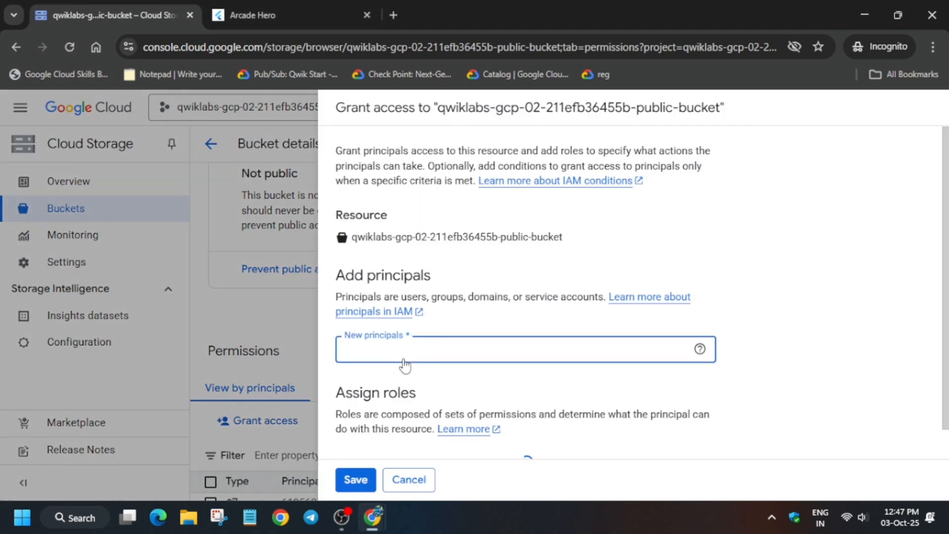
type("allus")
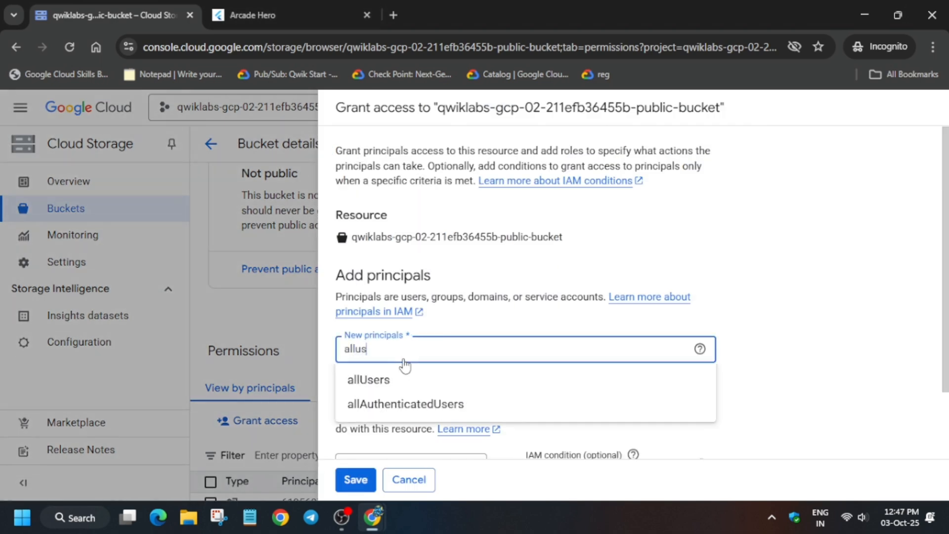
left_click(367, 379)
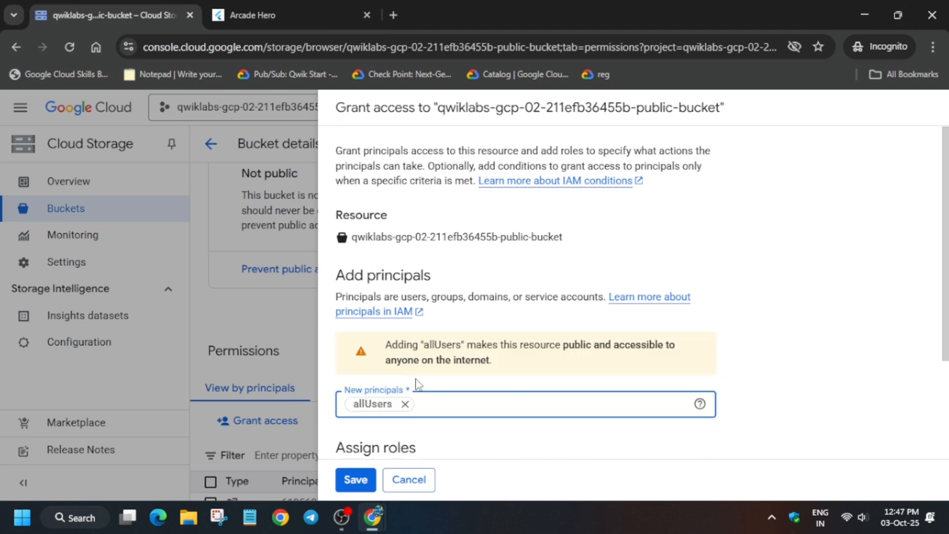
left_click(273, 15)
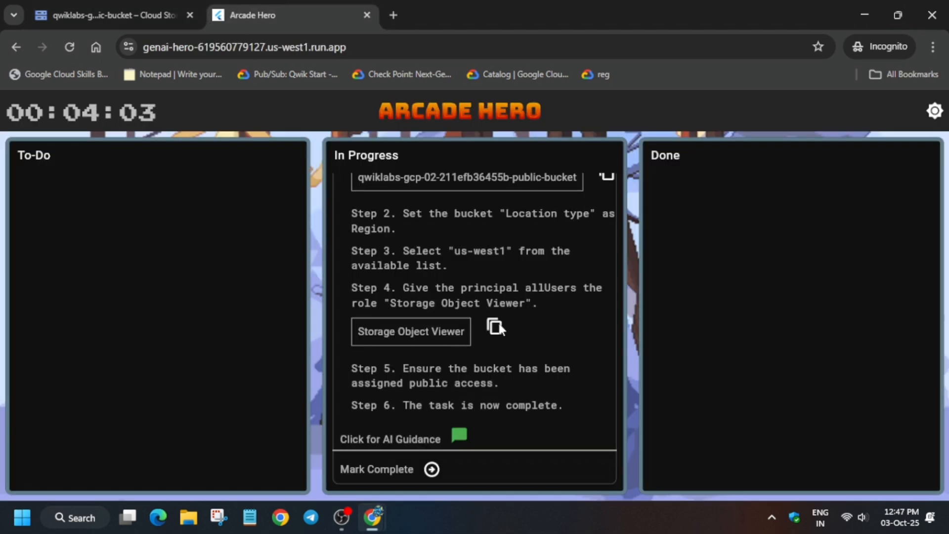
left_click(113, 15)
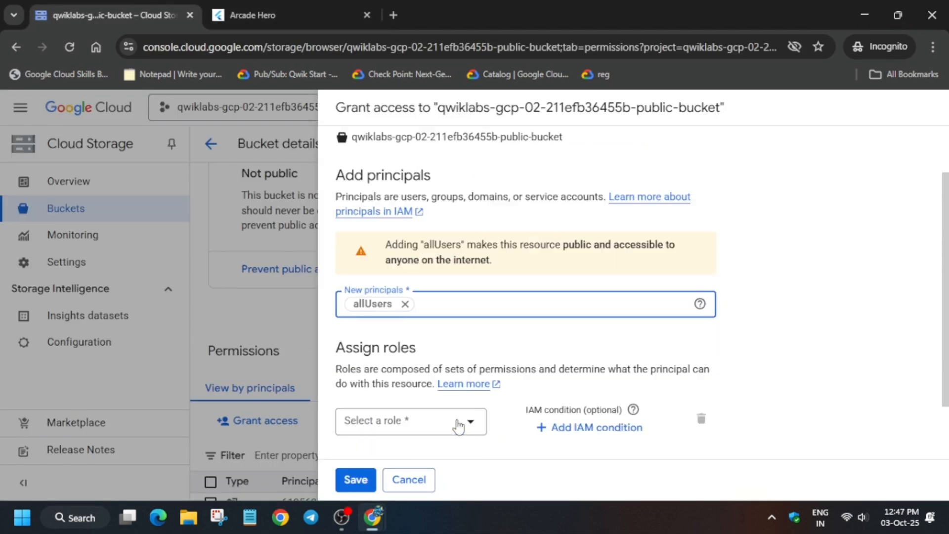
left_click(410, 421)
type("Storage Object Viewer")
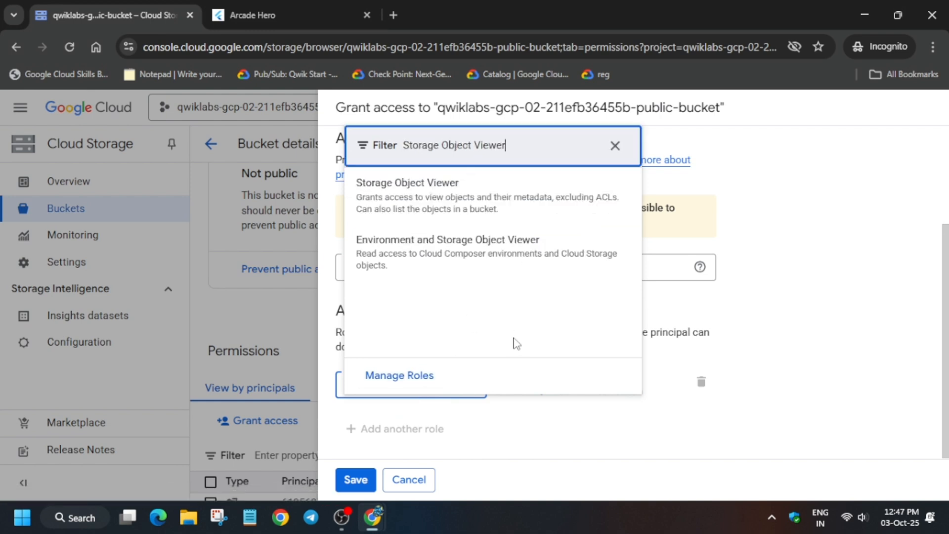
left_click(355, 479)
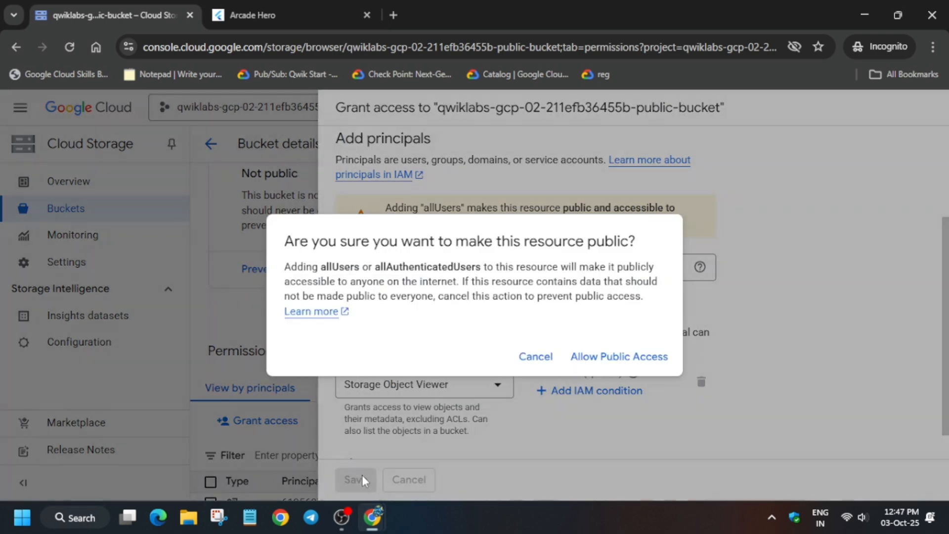
left_click(618, 356)
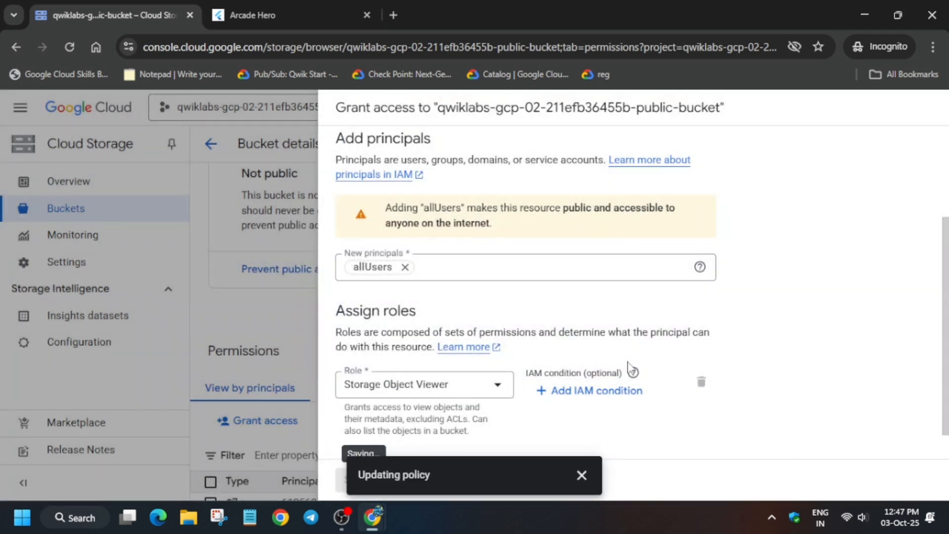
left_click(291, 16)
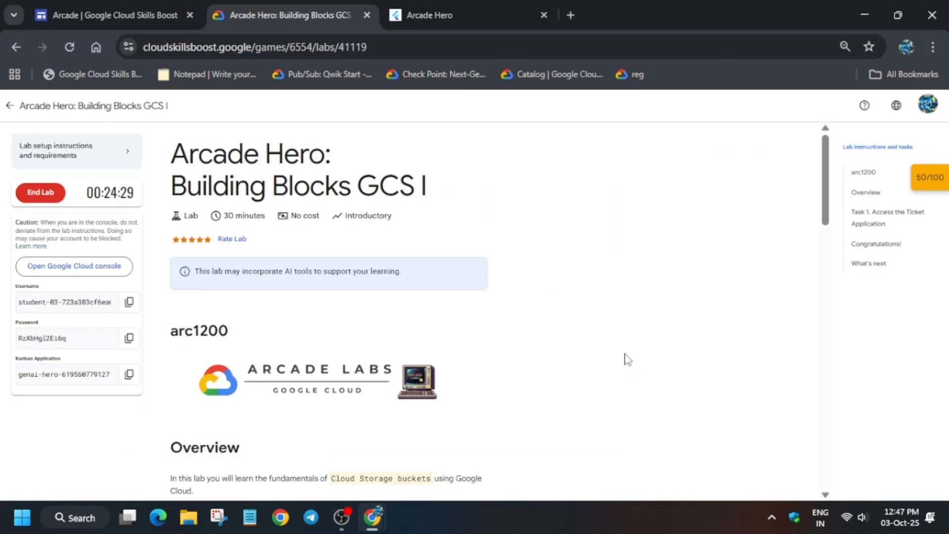
Verify the second ticket's checkpoint to reach 100/100, then start ending the lab
left_click(930, 178)
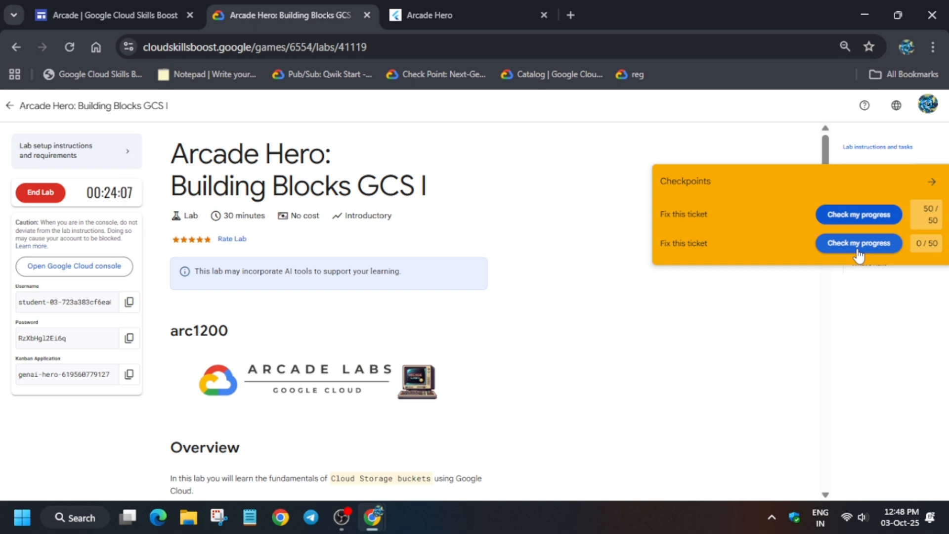
left_click(858, 243)
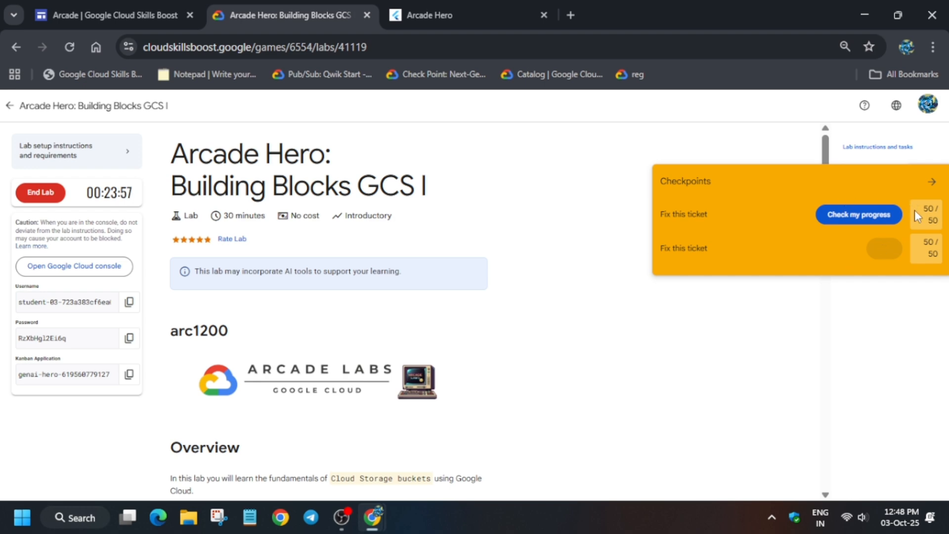
left_click(40, 193)
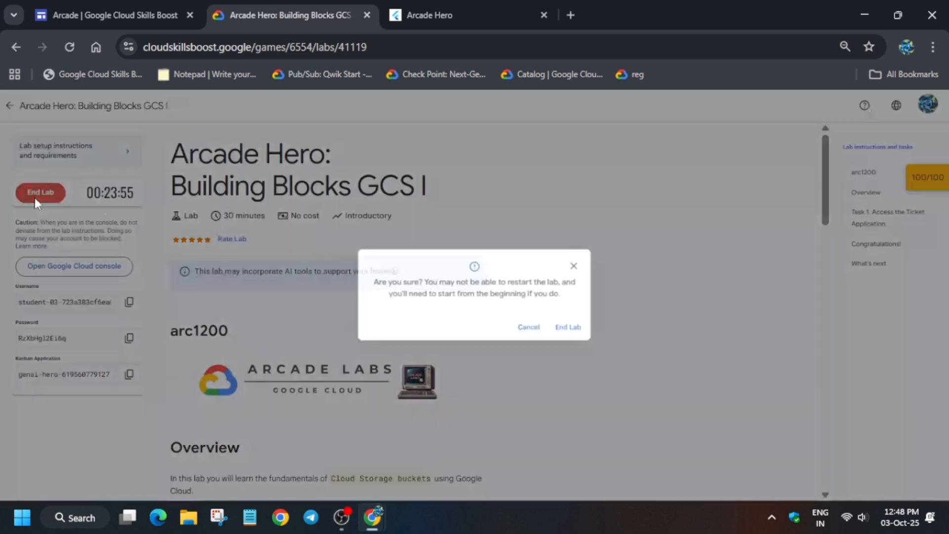